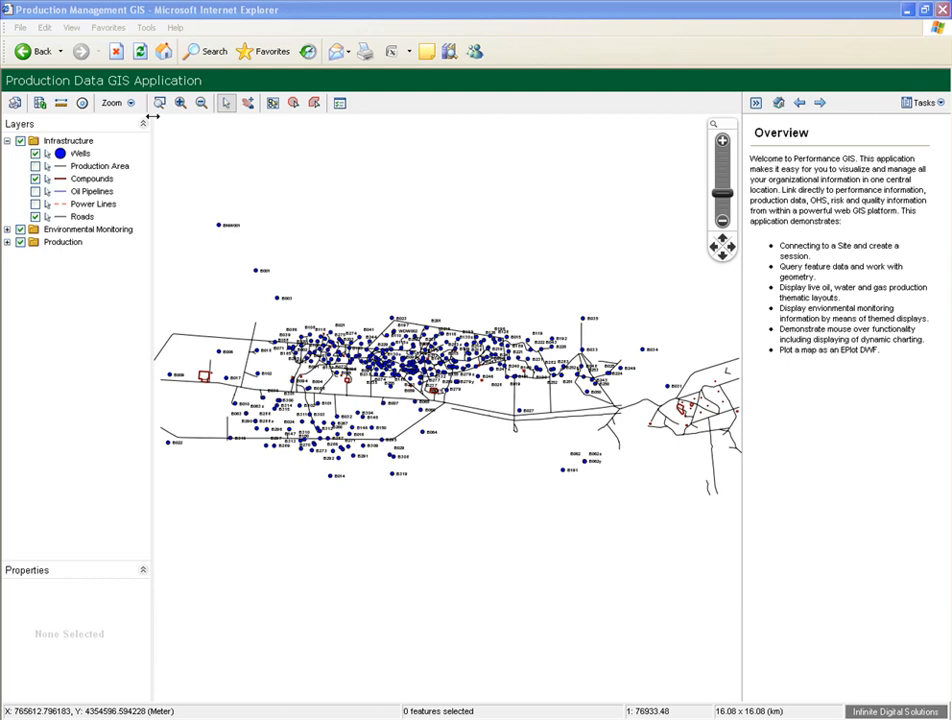
mouse_move(168, 125)
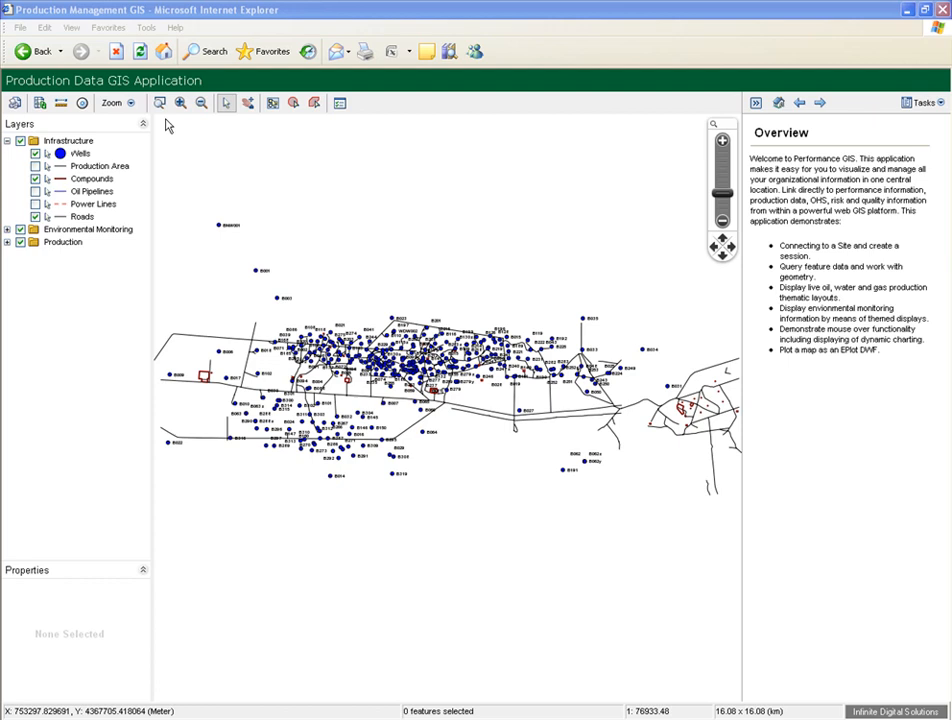
mouse_move(47, 277)
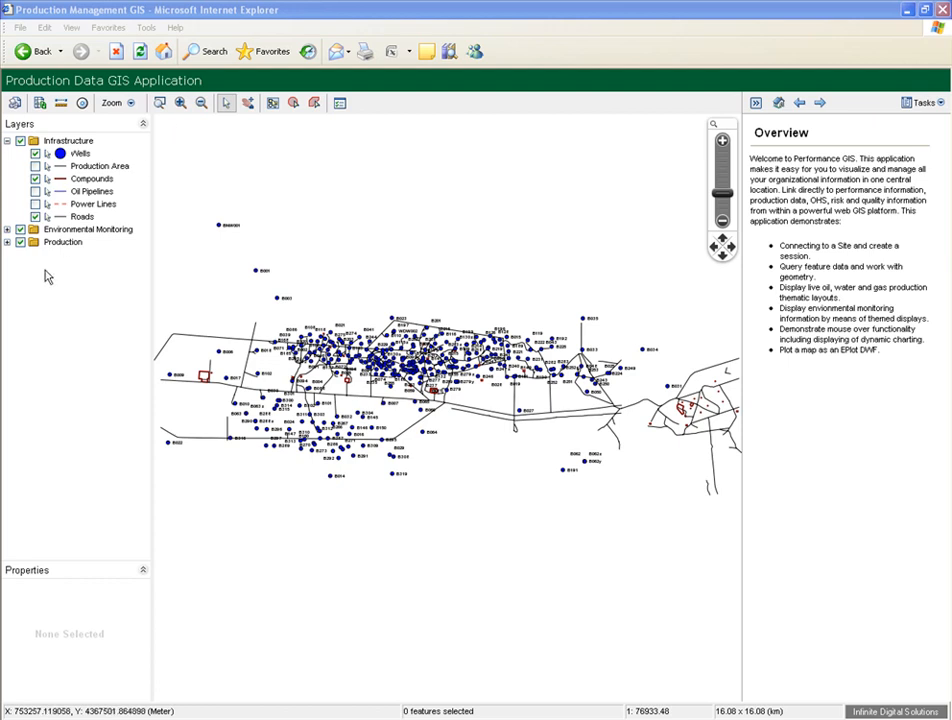
mouse_move(415, 273)
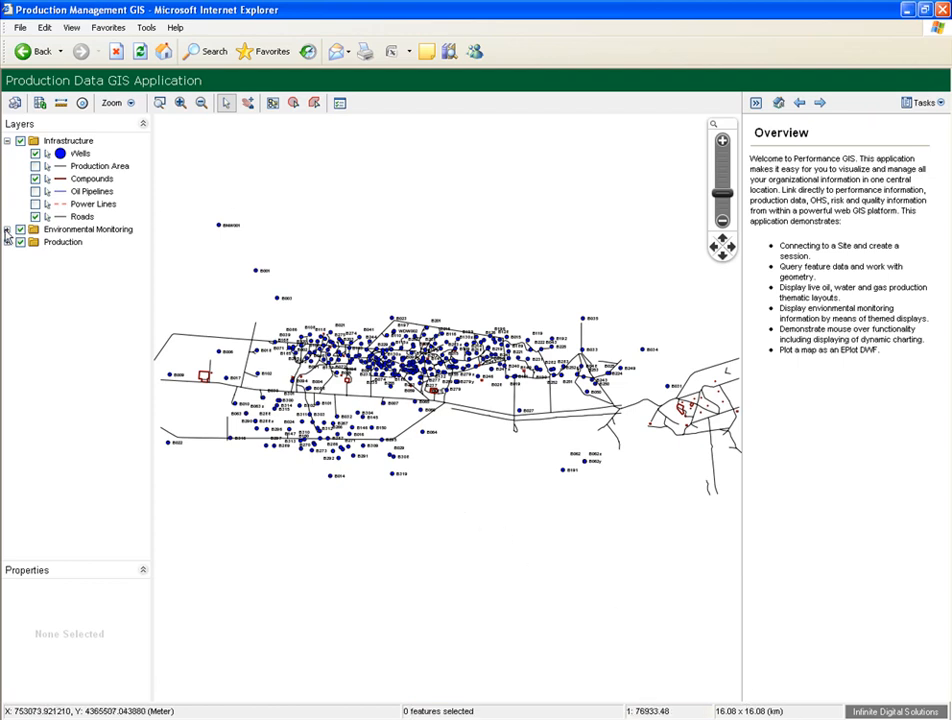
Show the Oil Pipelines layer, measure a 0.25 km line, then return to the overview panel
click(7, 229)
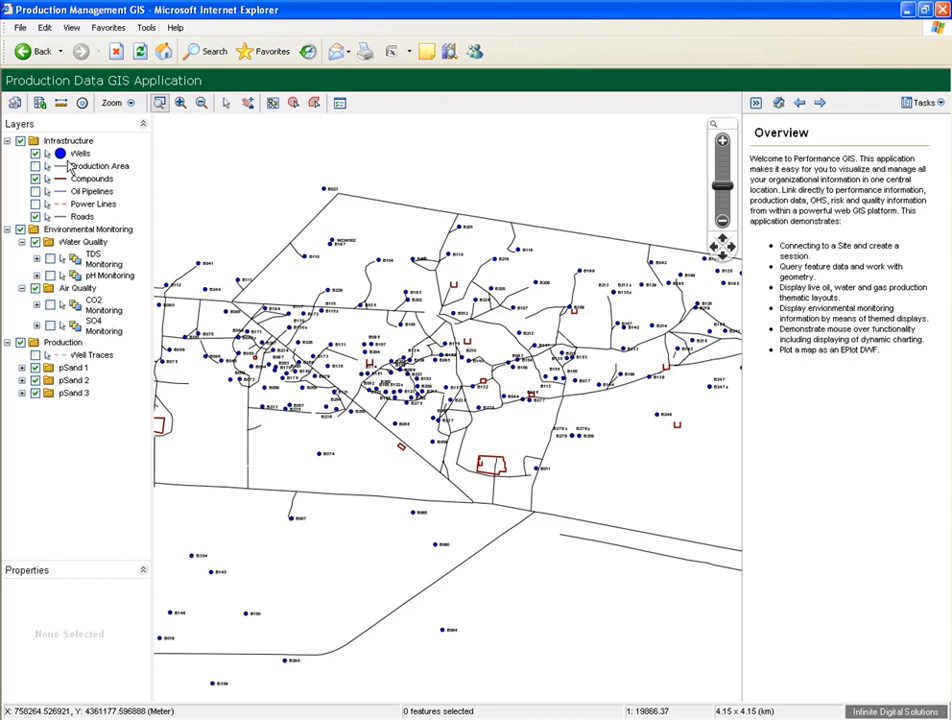
click(42, 191)
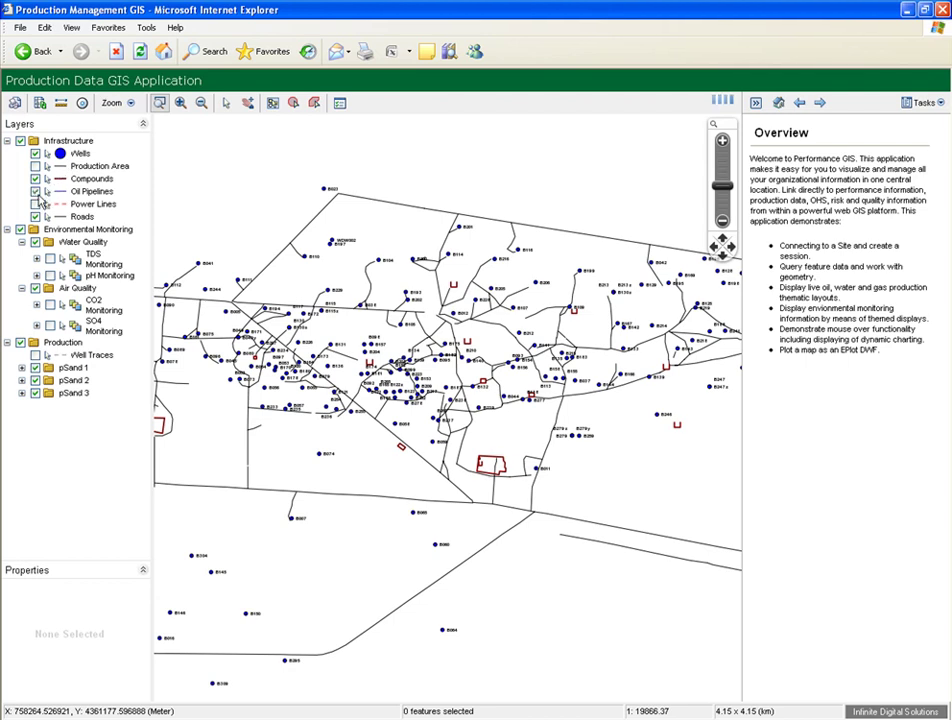
click(37, 204)
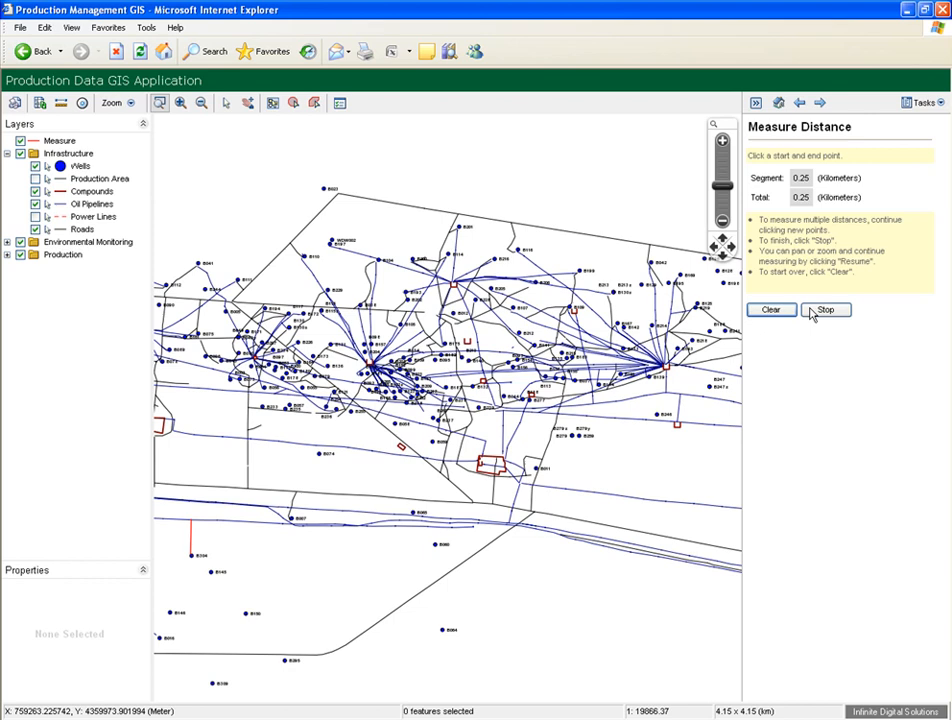
click(826, 309)
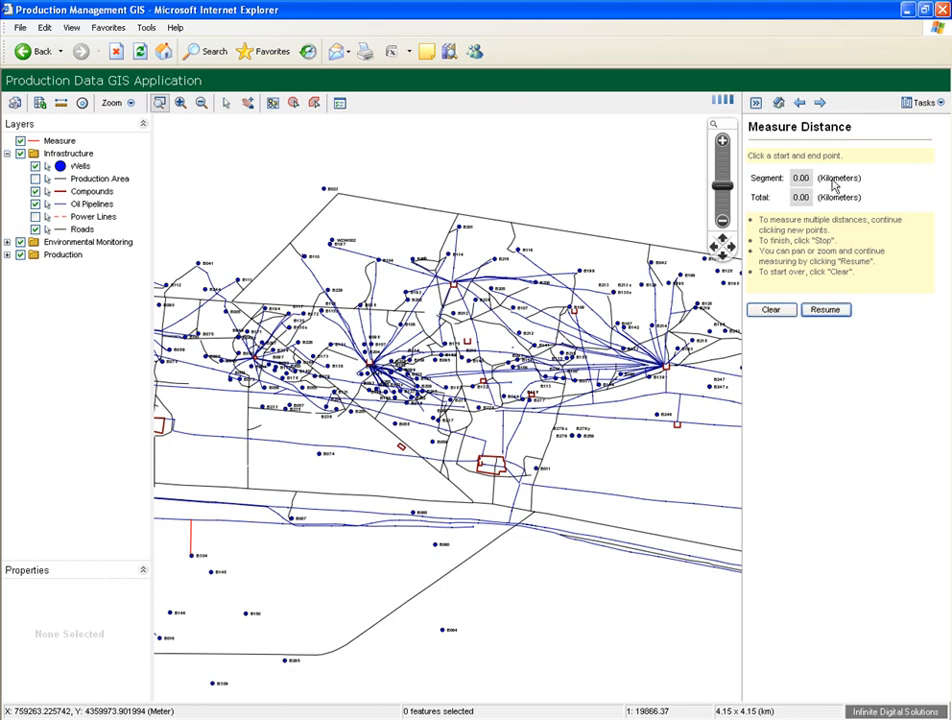
click(755, 102)
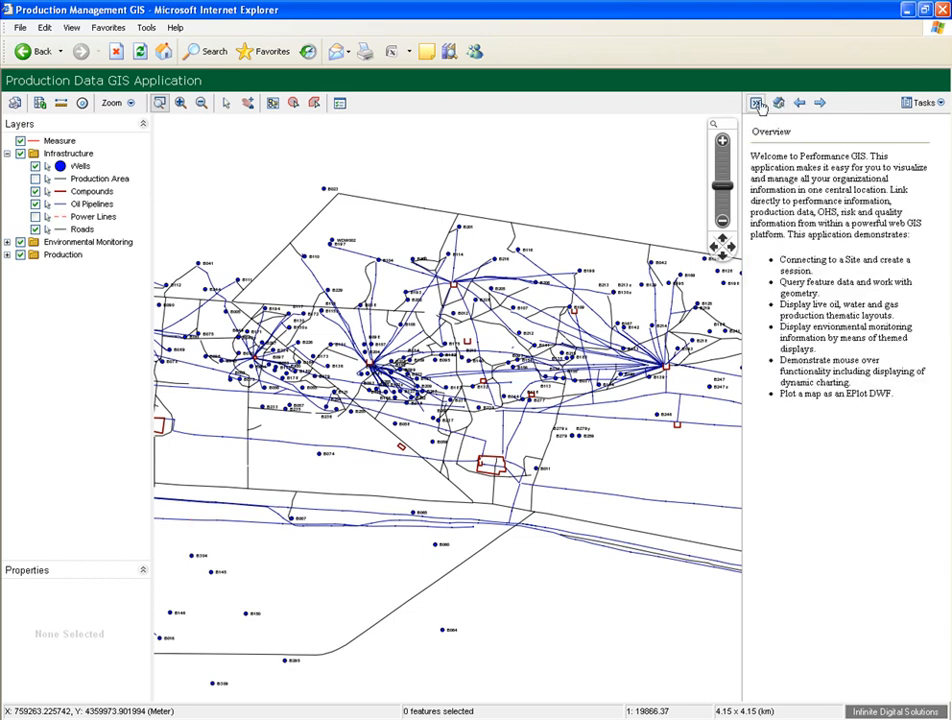
Widen the map to full width and expand the Production, pSand 1 and pSand 2 groups
click(757, 103)
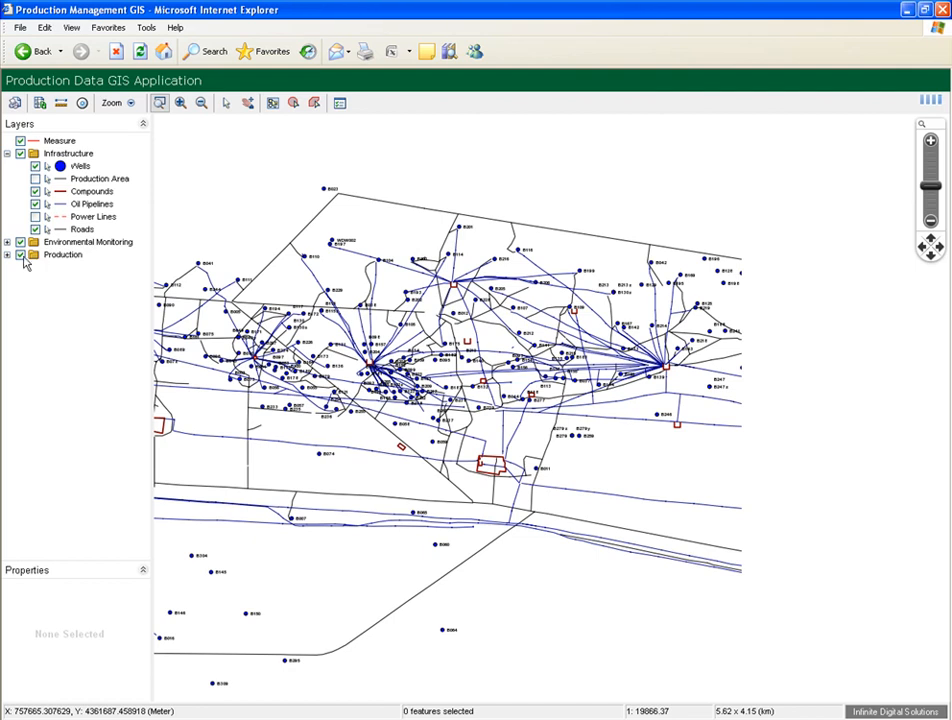
mouse_move(24, 262)
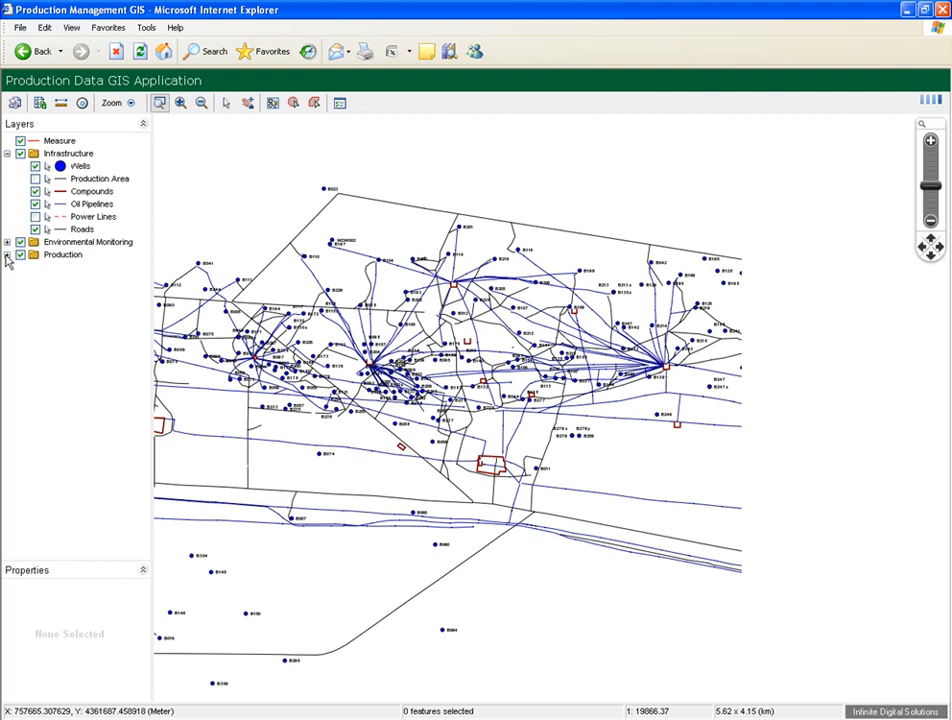
click(7, 254)
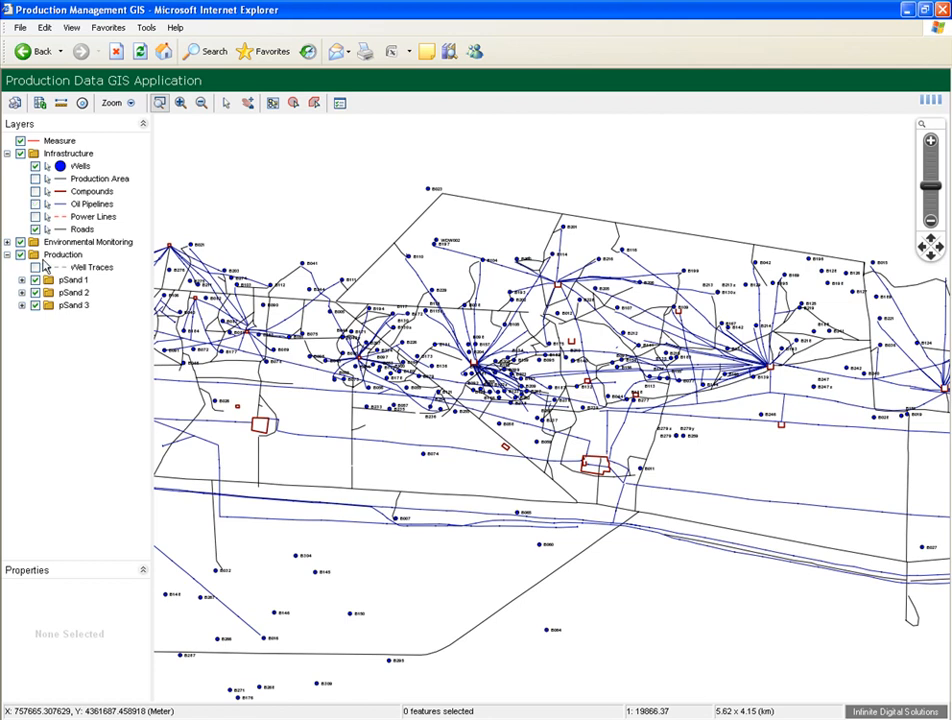
click(21, 292)
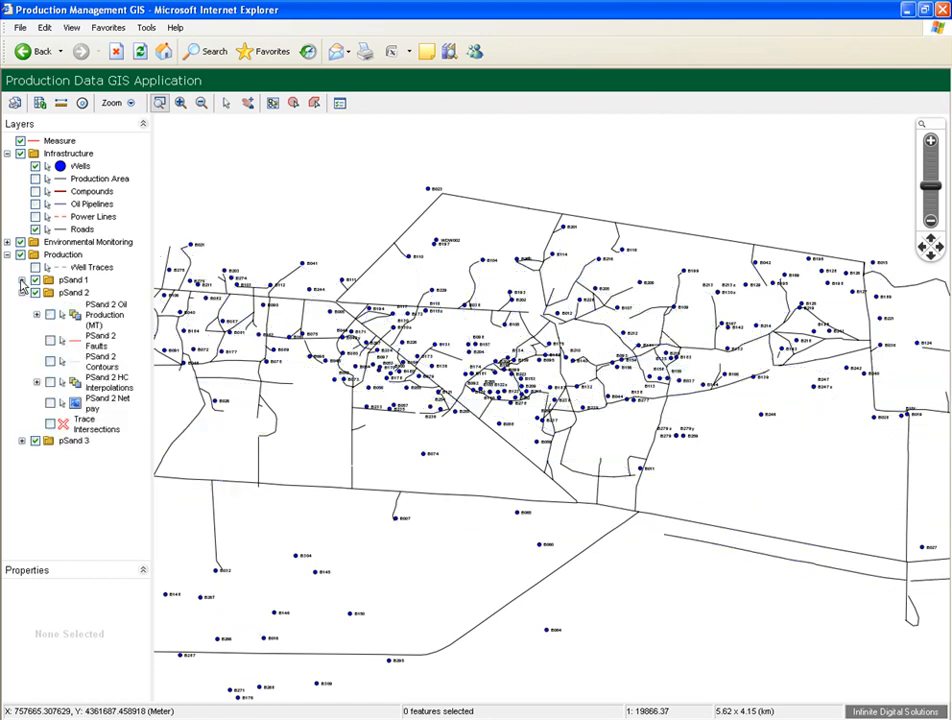
click(22, 281)
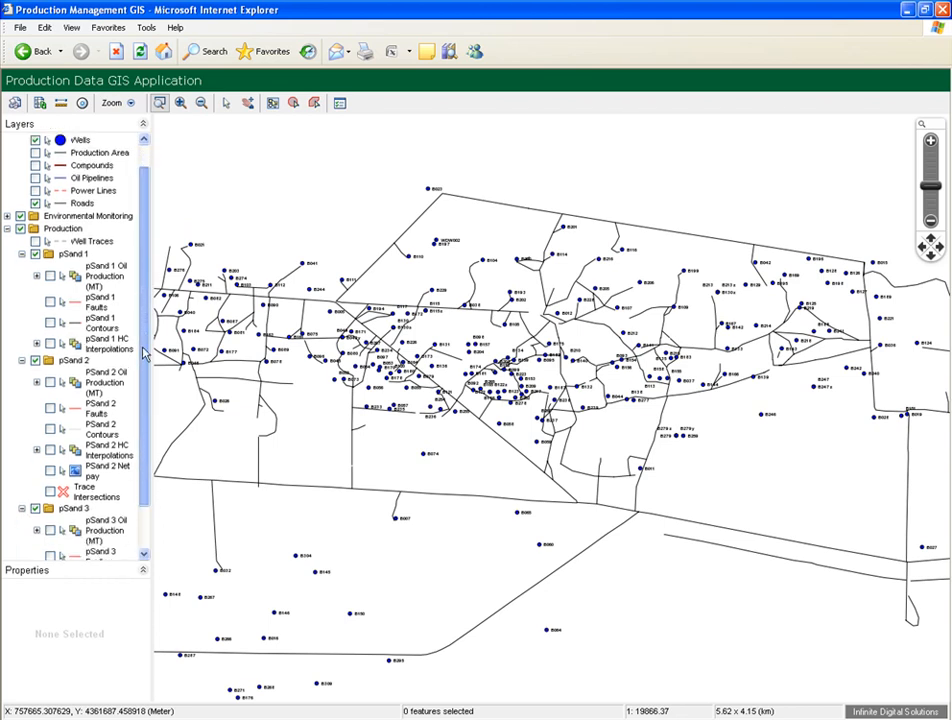
scroll(down, 3)
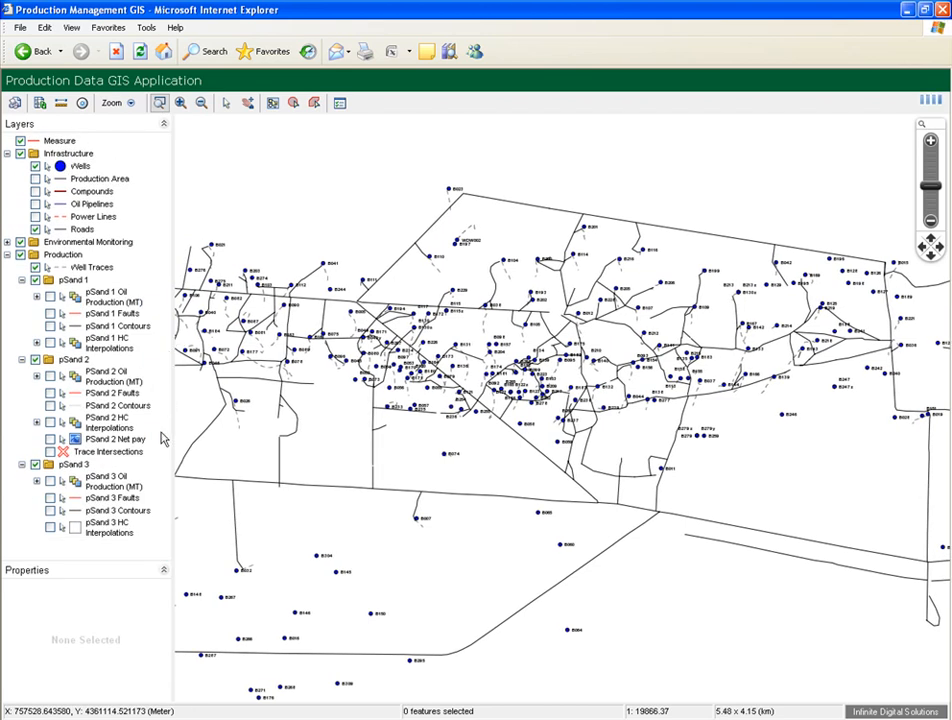
mouse_move(140, 435)
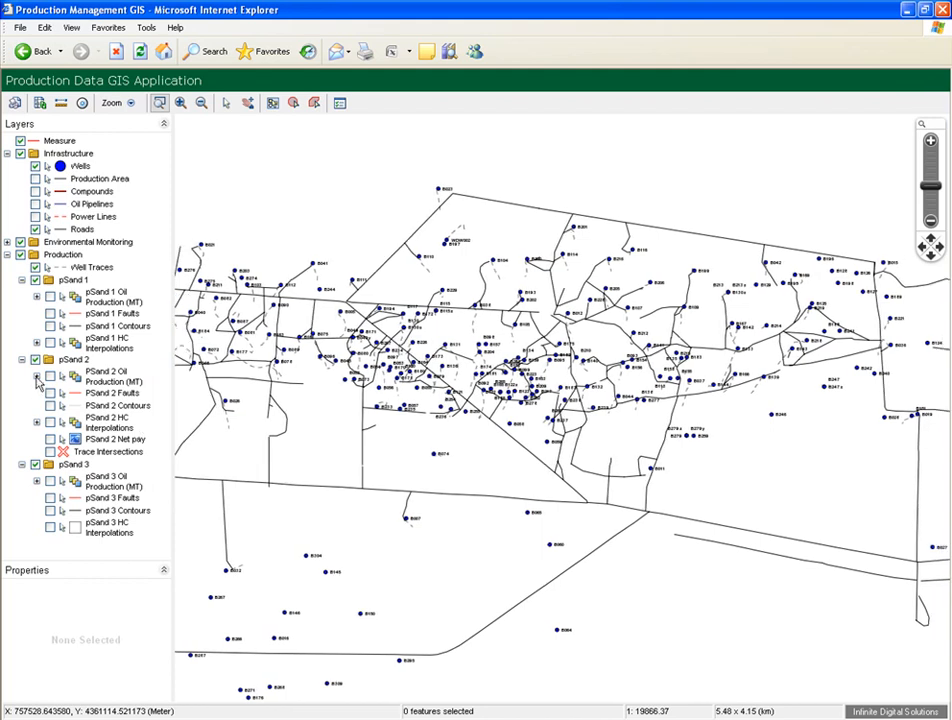
Expand the pSand 2 Oil Production legend and switch on pSand 2 Faults and Contours
click(37, 382)
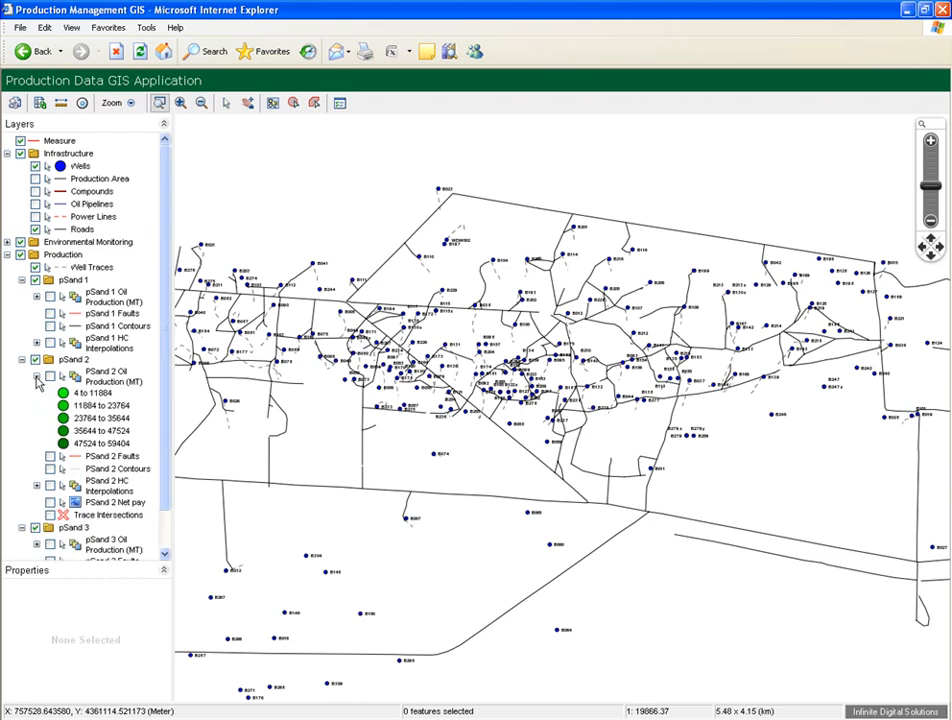
mouse_move(45, 427)
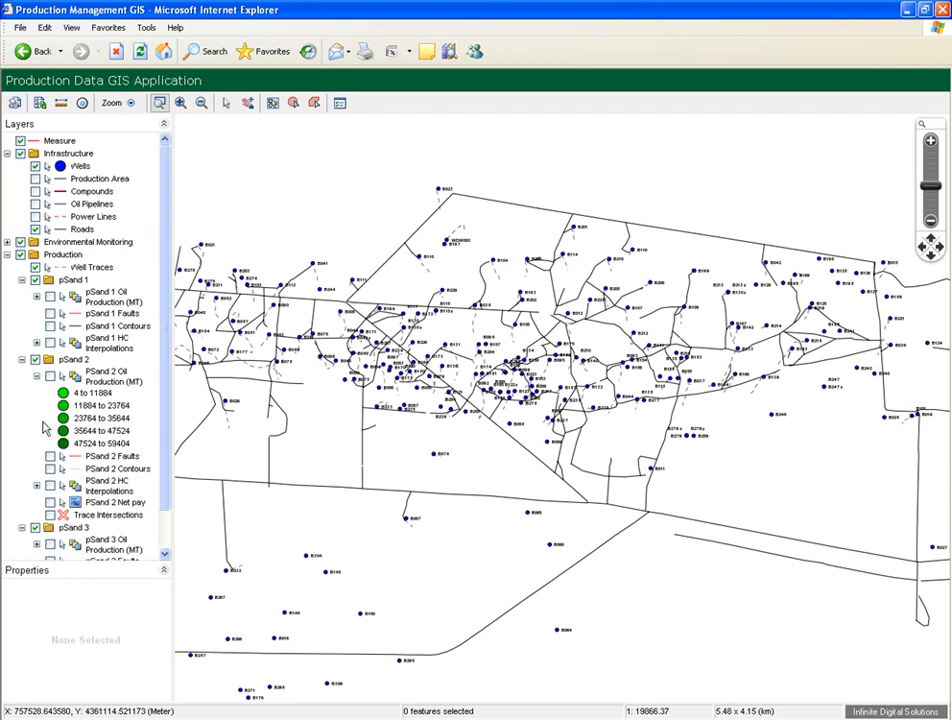
click(51, 456)
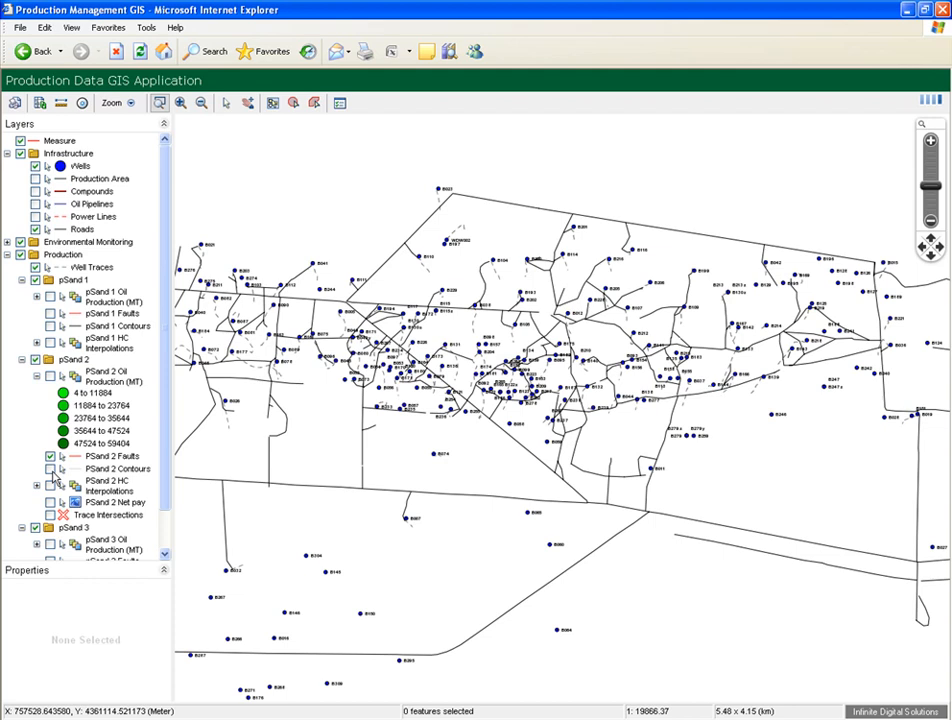
click(50, 469)
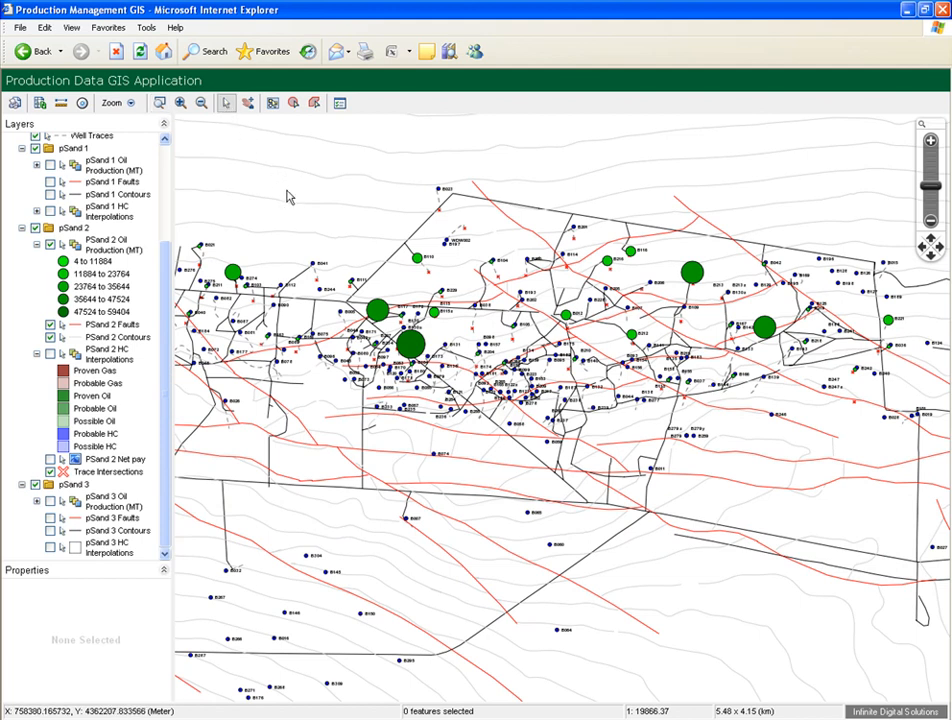
mouse_move(295, 204)
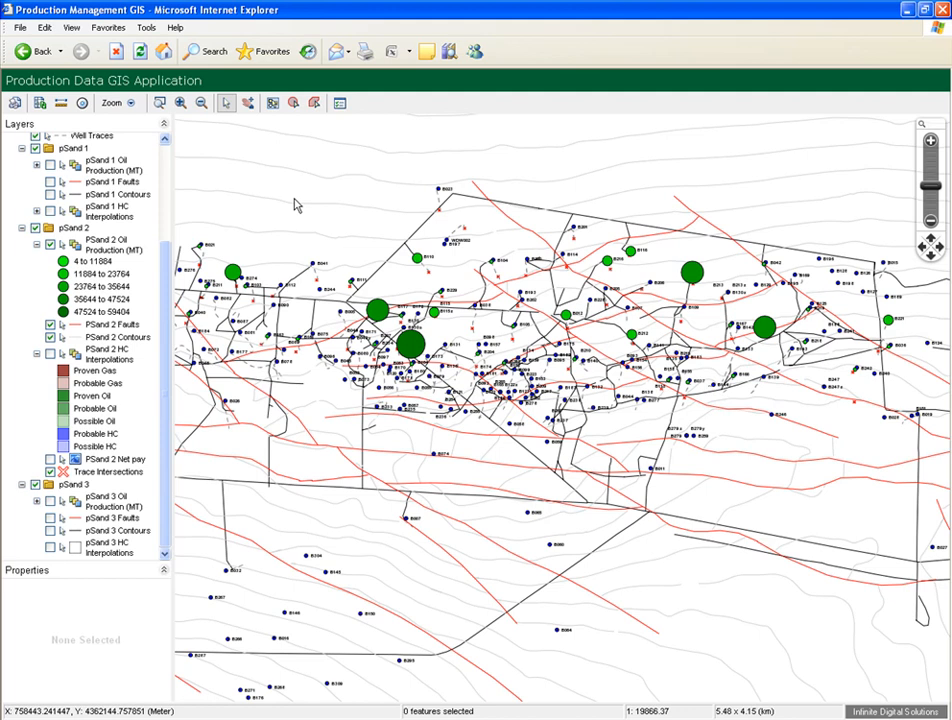
mouse_move(441, 417)
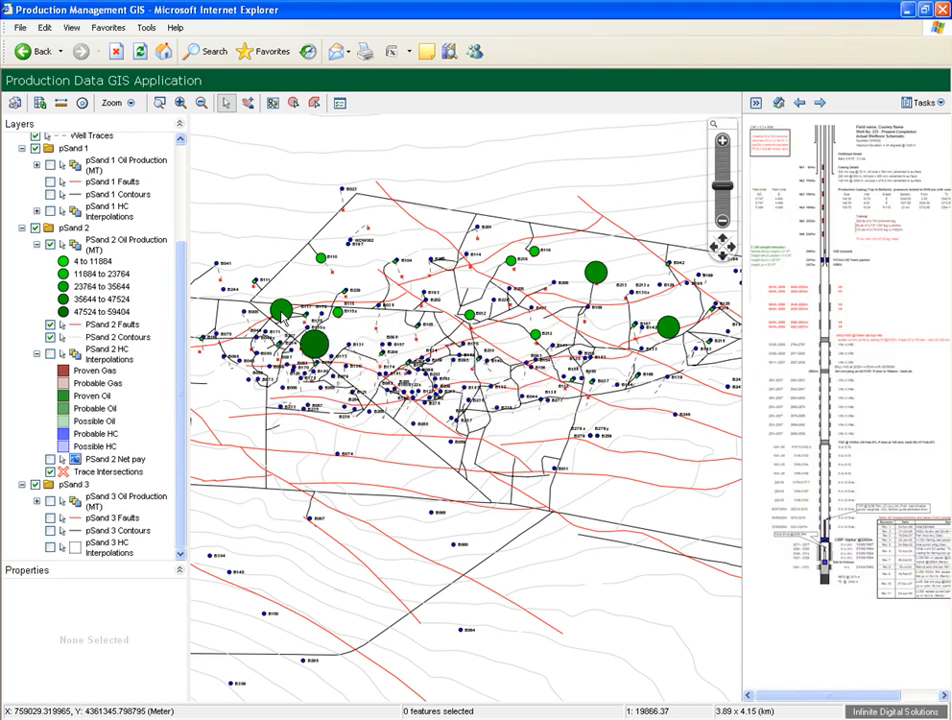
mouse_move(820, 683)
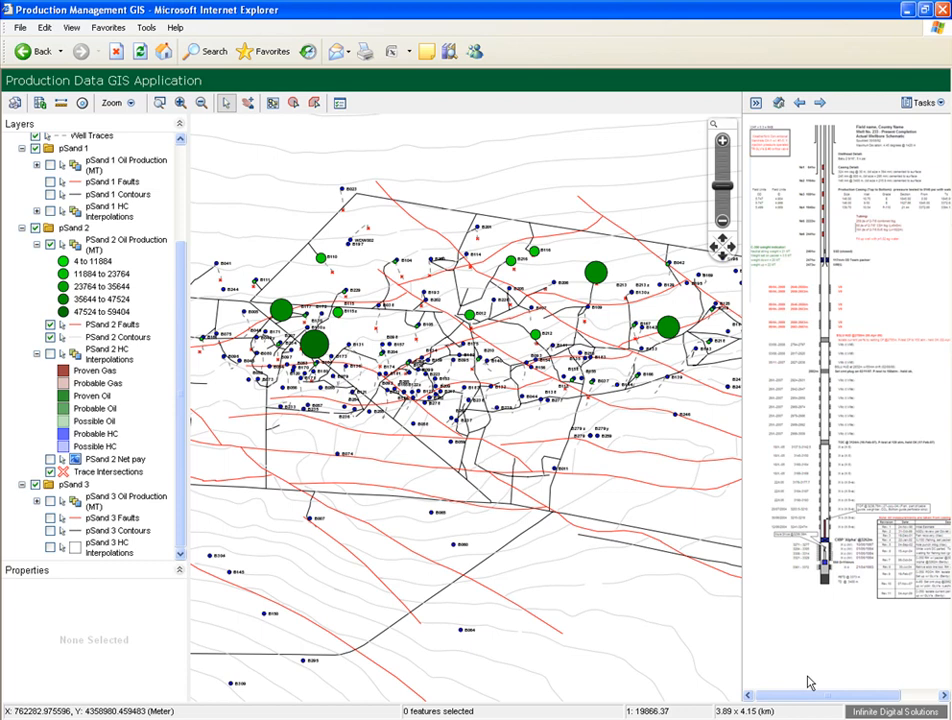
Close the well schematic panel and hide the pSand 2 subsurface layers
click(755, 103)
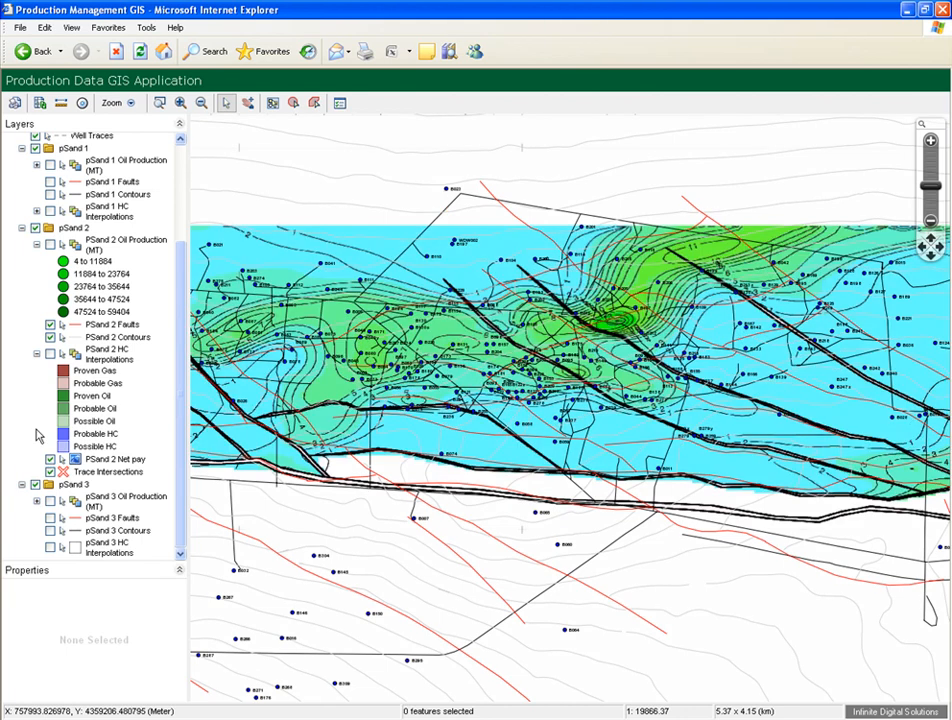
click(51, 245)
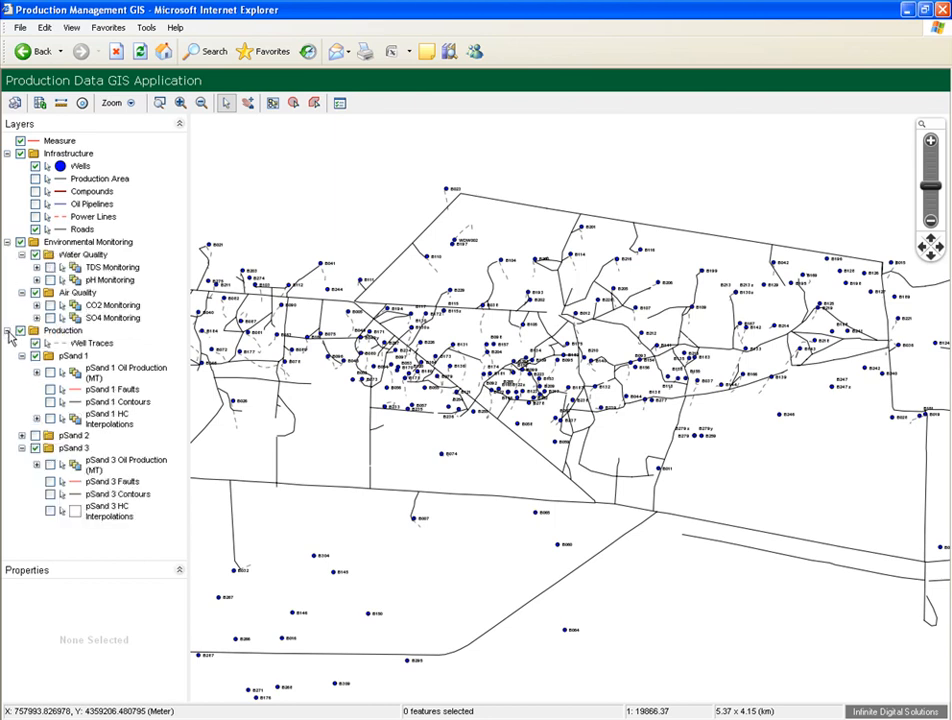
Collapse Production and expand the TDS, air quality and pH monitoring legends
click(7, 330)
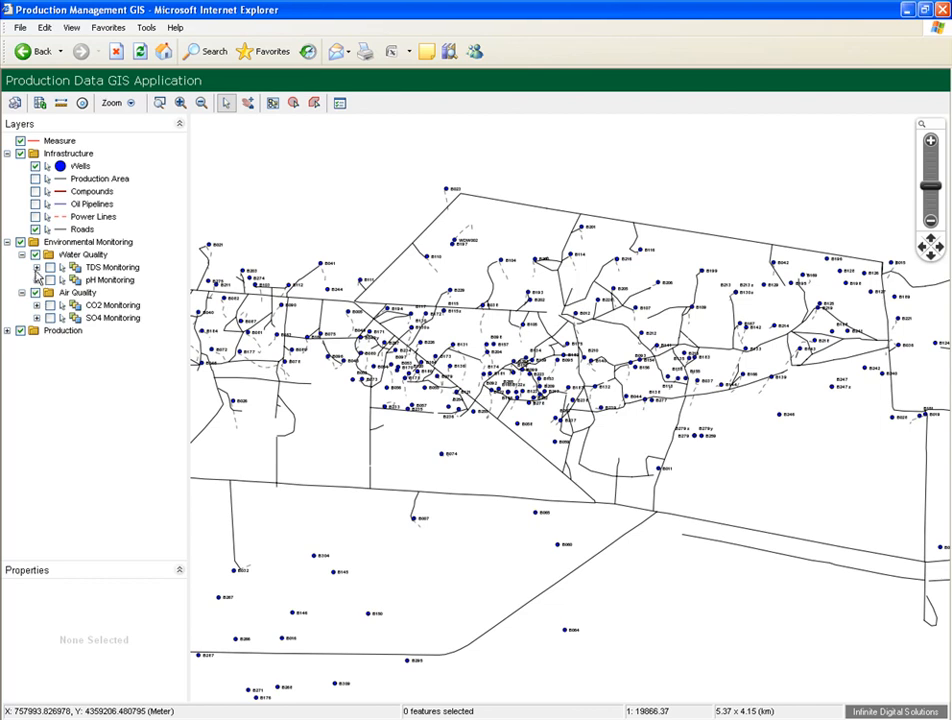
click(37, 267)
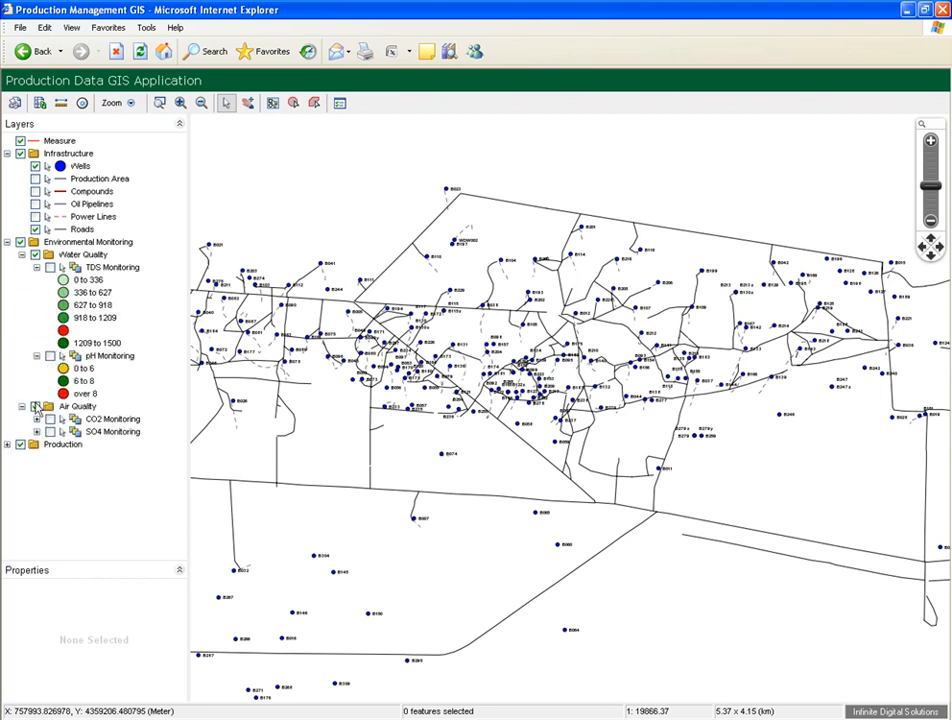
click(23, 406)
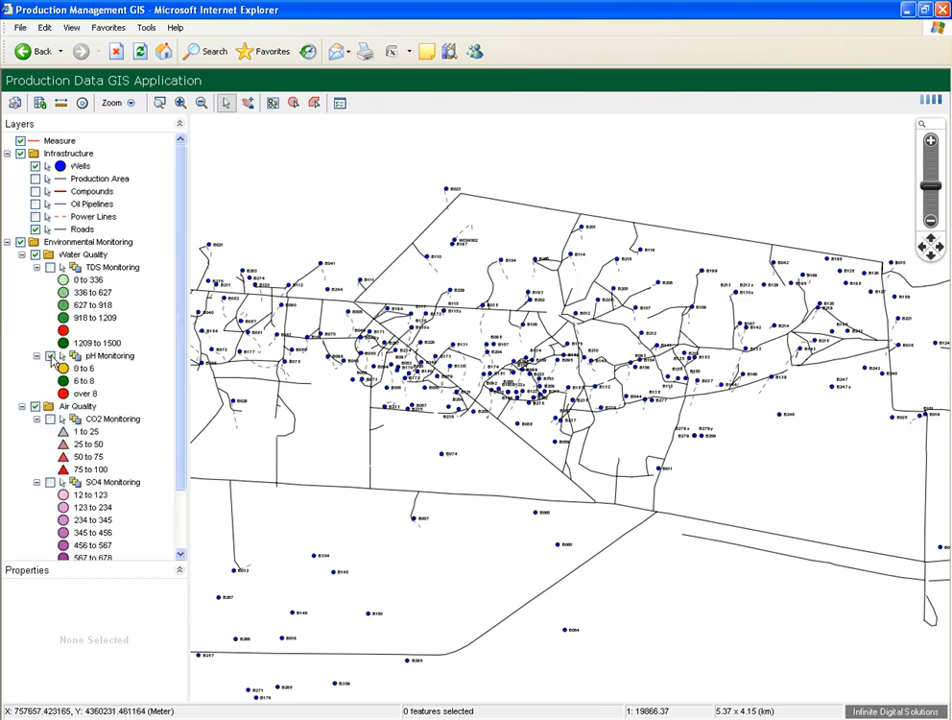
click(50, 356)
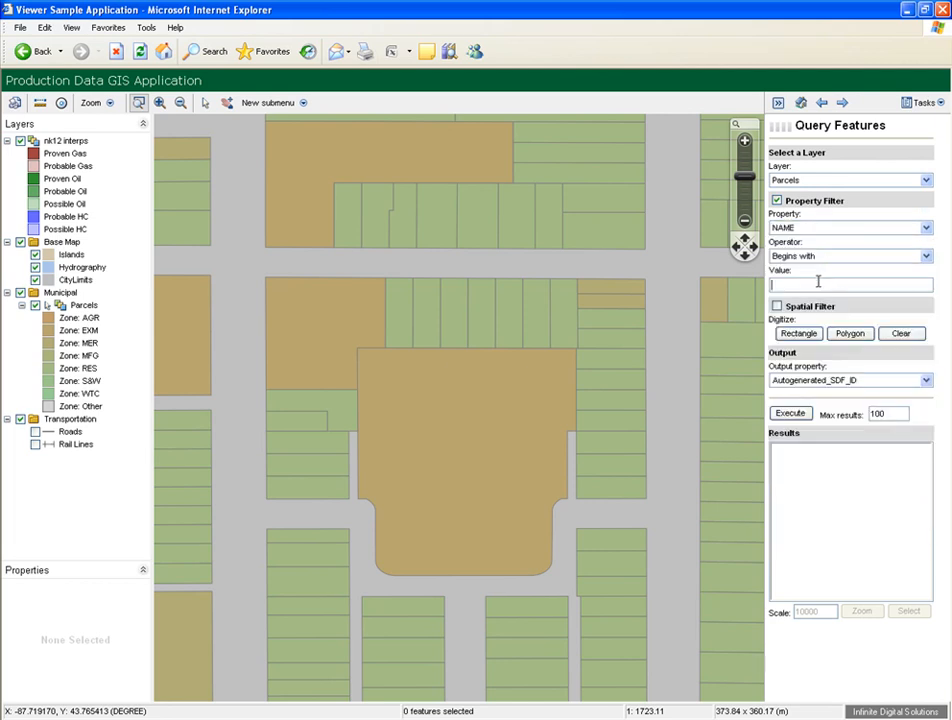
Query Parcels for names beginning with 'a' and zoom closely onto a matched parcel
click(925, 380)
text(a)
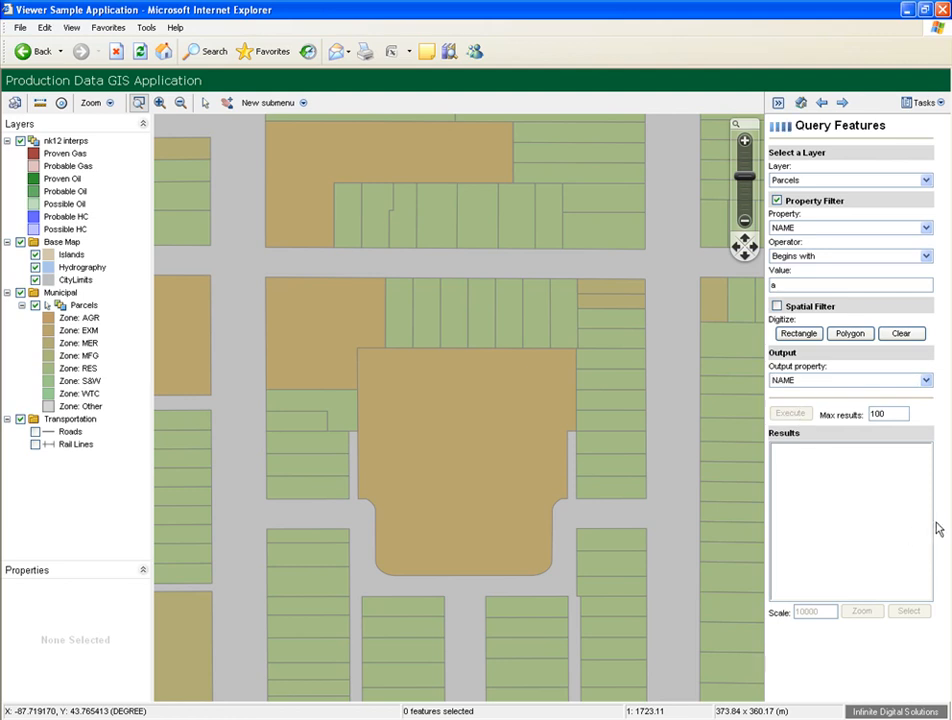
click(790, 413)
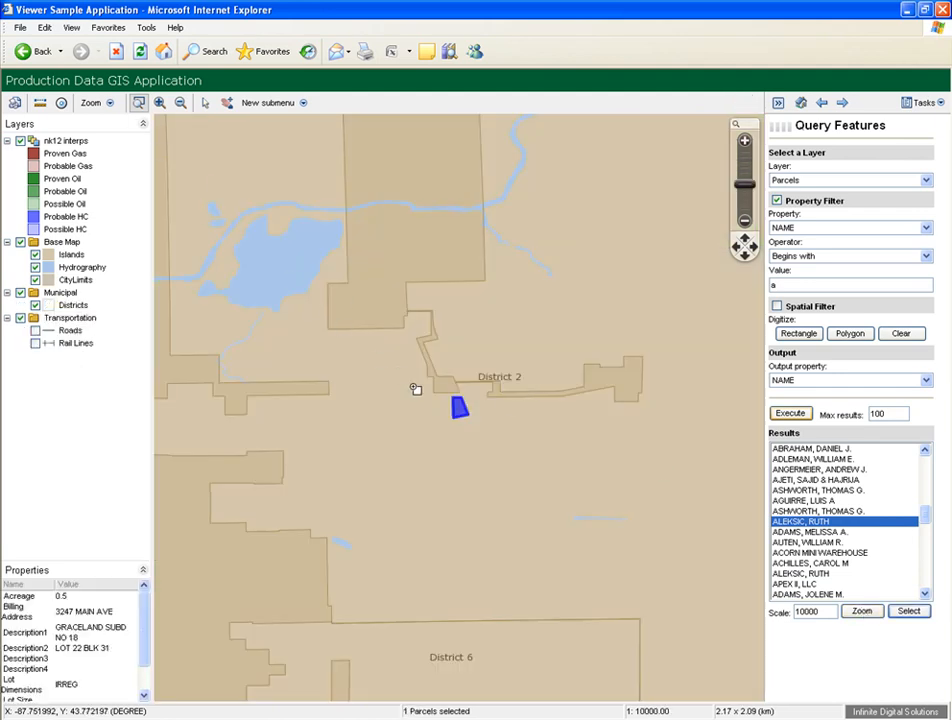
drag(415, 388, 509, 445)
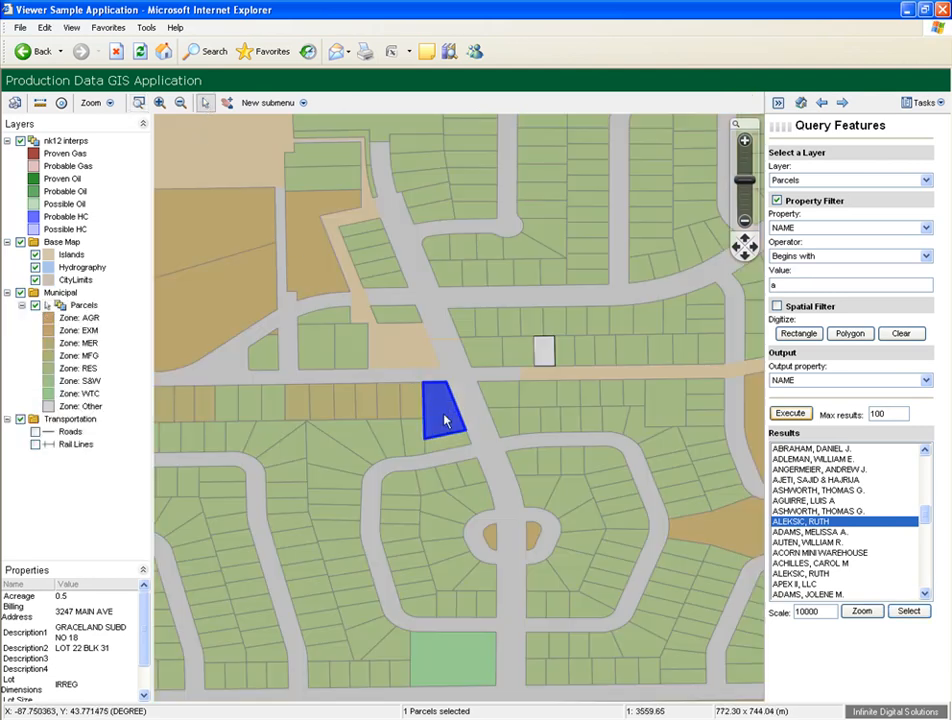
Buffer the selected parcel by 100 meters, creating the Buffer 1 layer
right_click(445, 420)
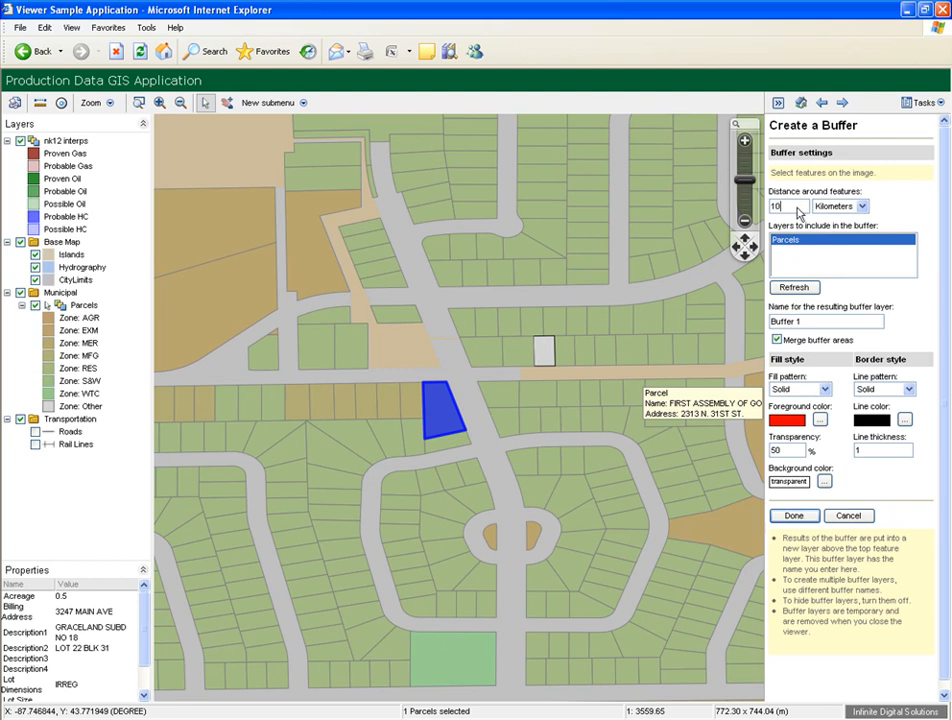
click(863, 206)
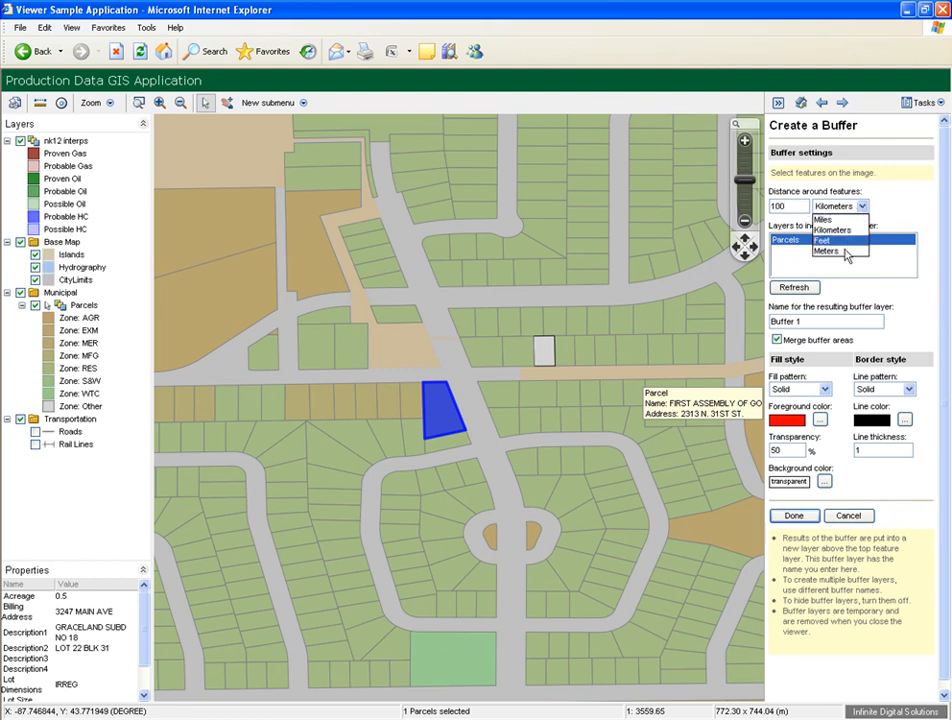
click(826, 251)
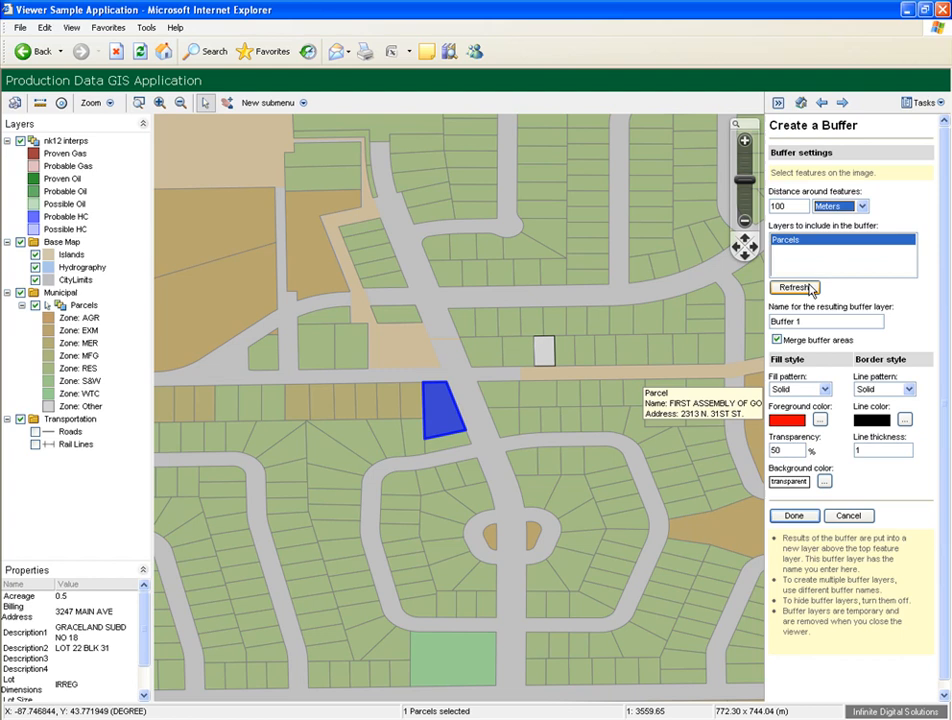
mouse_move(793, 527)
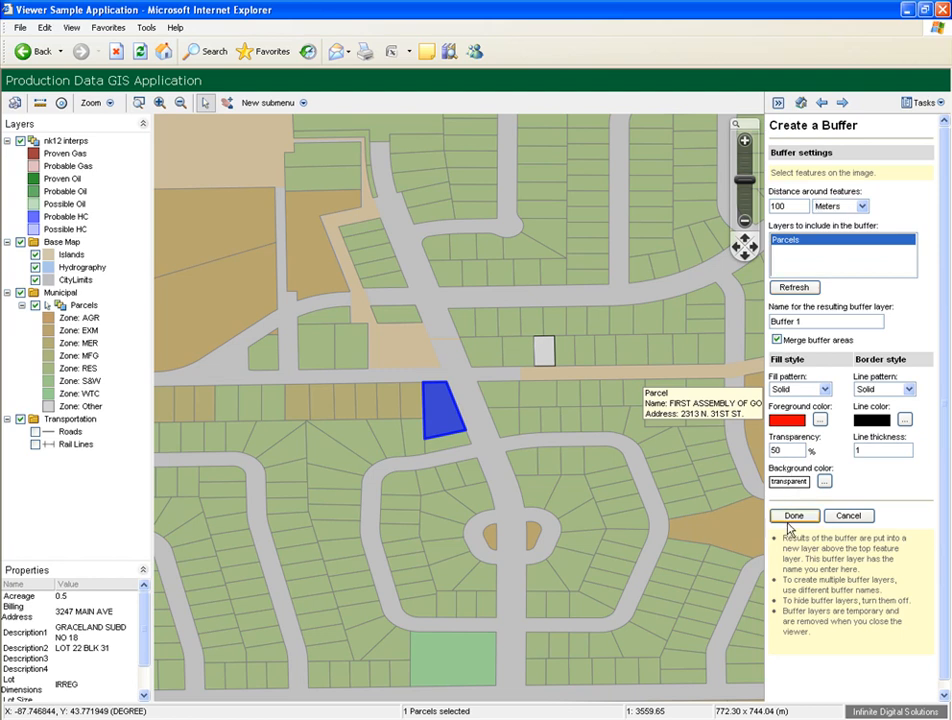
click(793, 515)
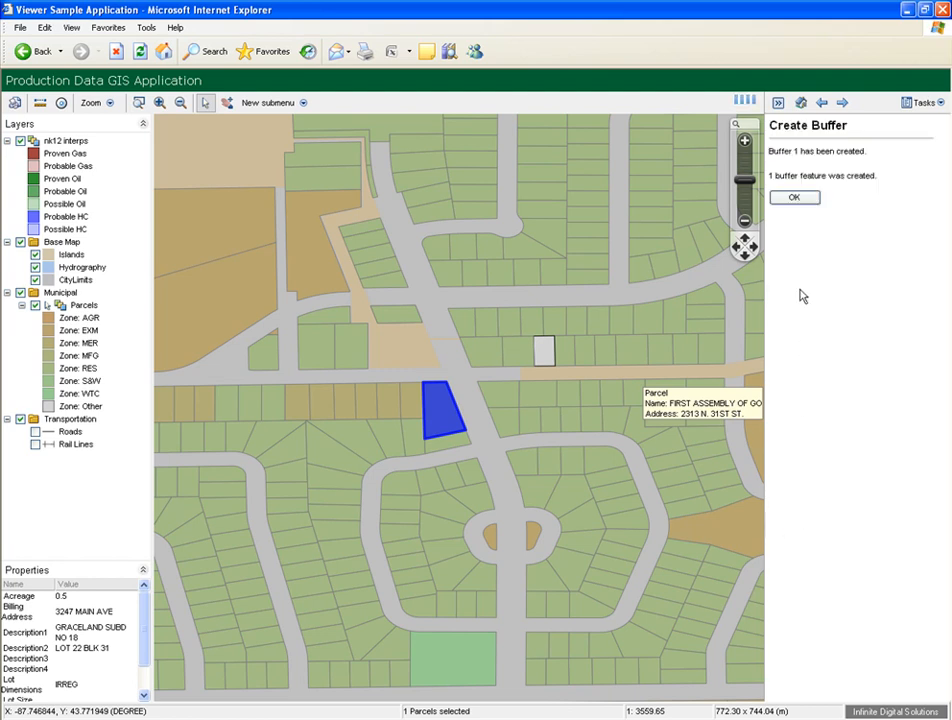
click(793, 196)
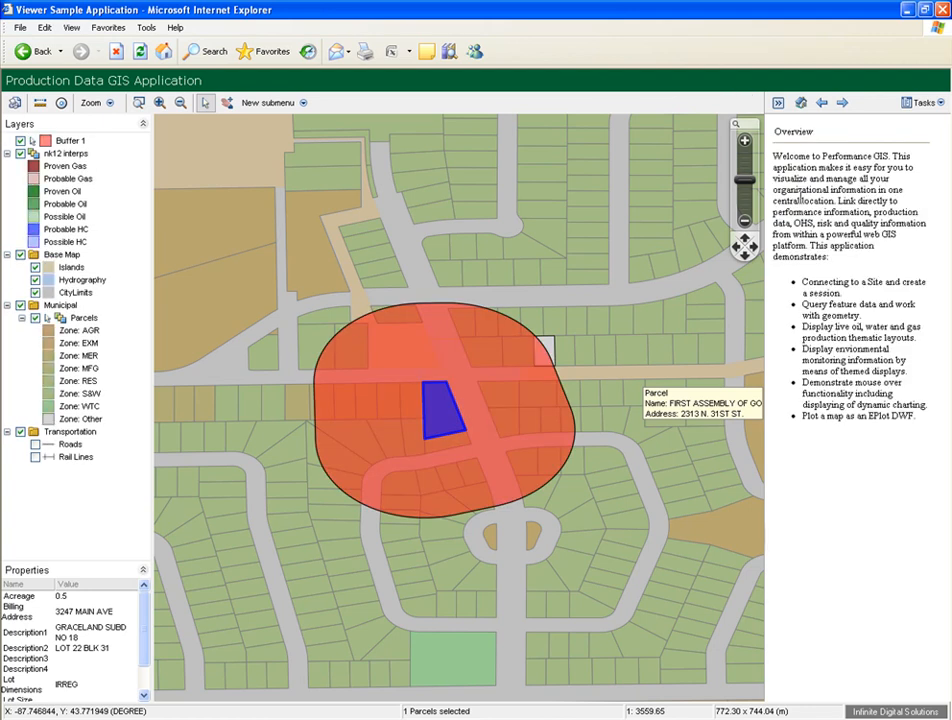
Use Select Within on Buffer 1 to select the 45 parcels inside it
right_click(475, 345)
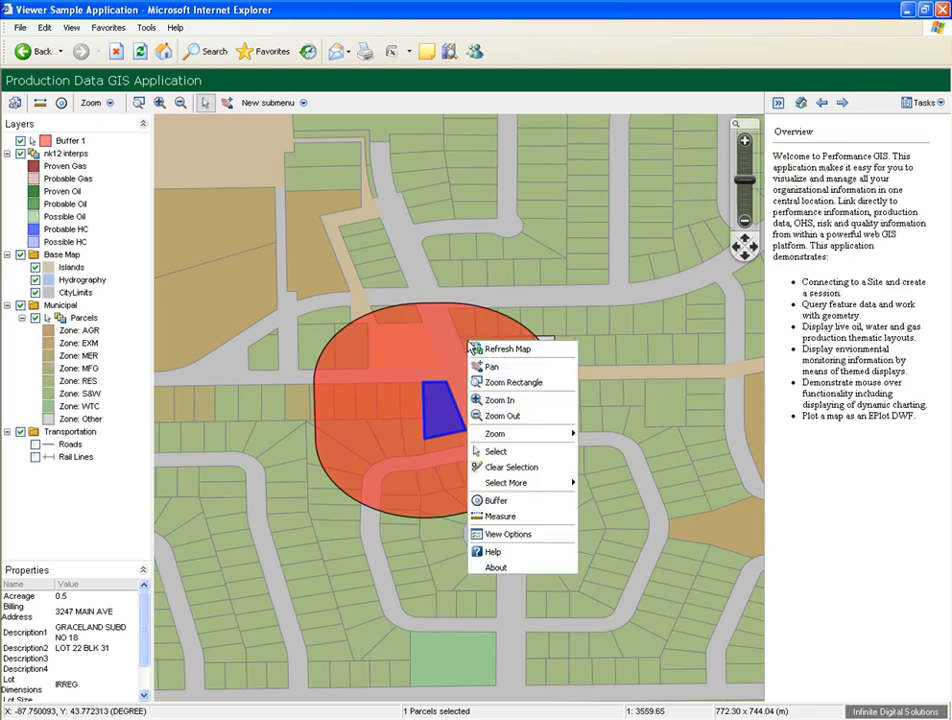
mouse_move(540, 438)
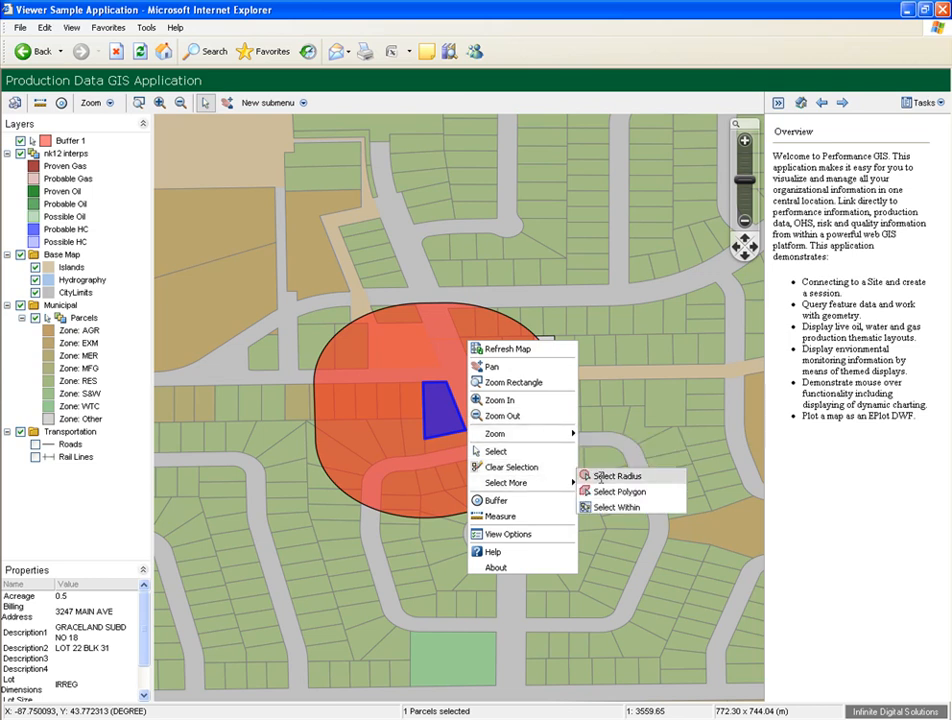
click(617, 507)
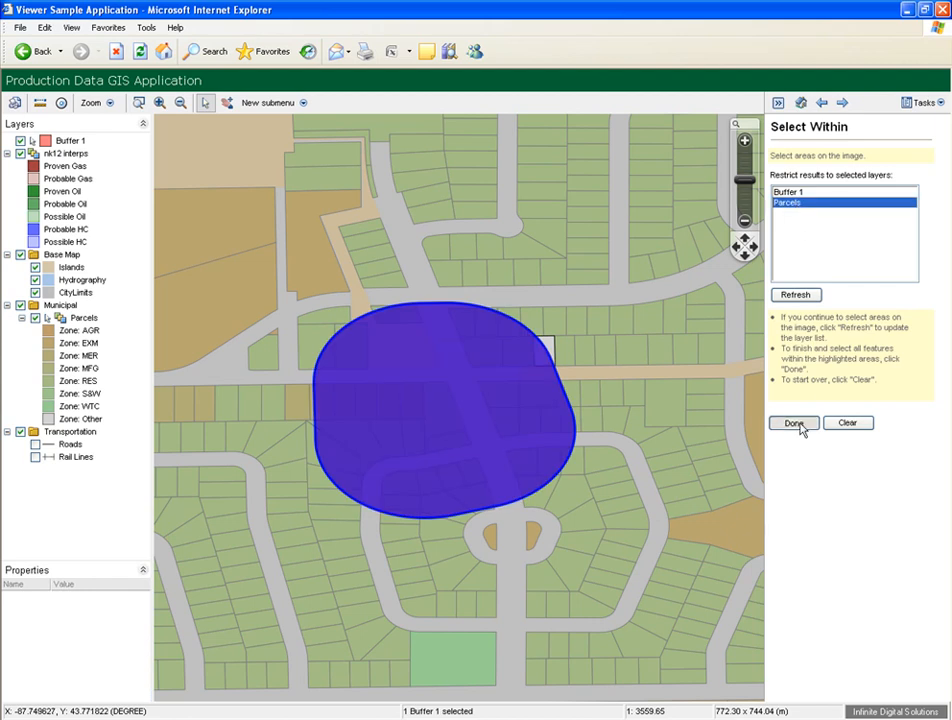
click(793, 422)
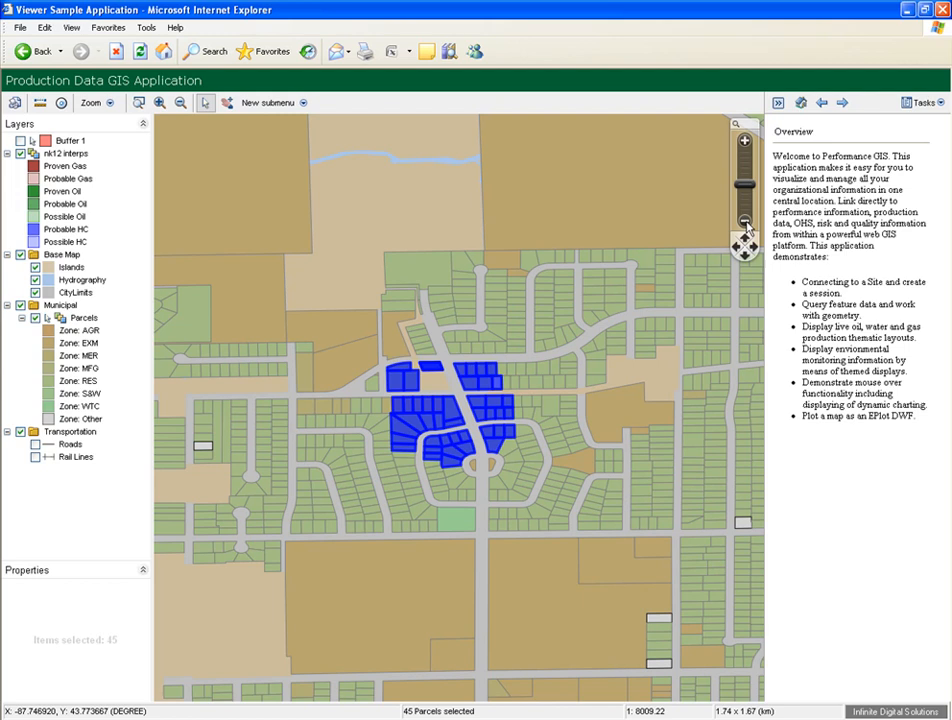
mouse_move(280, 195)
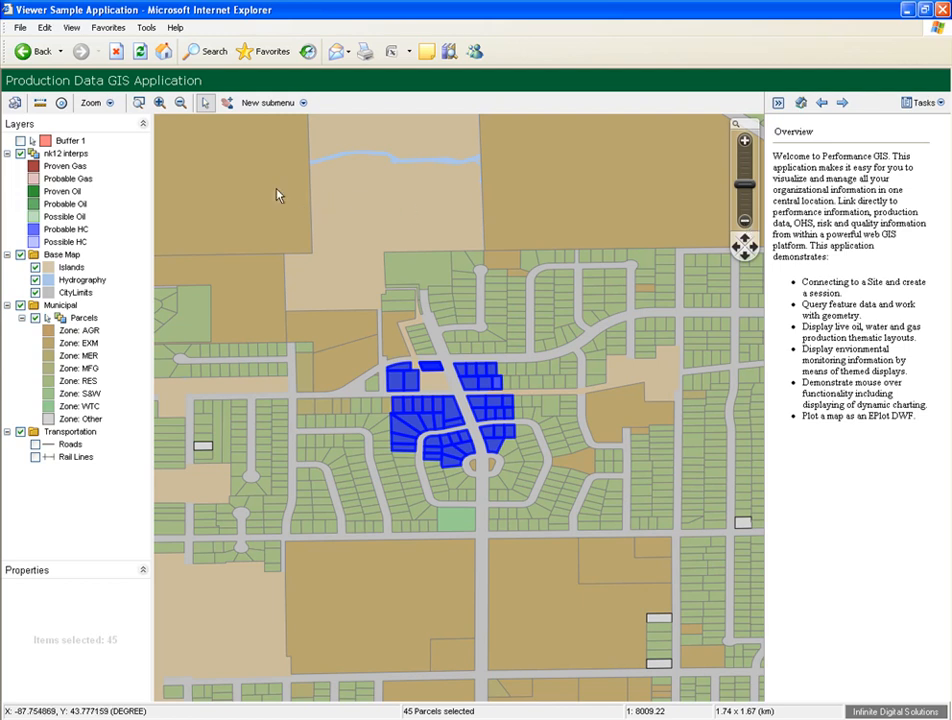
mouse_move(280, 195)
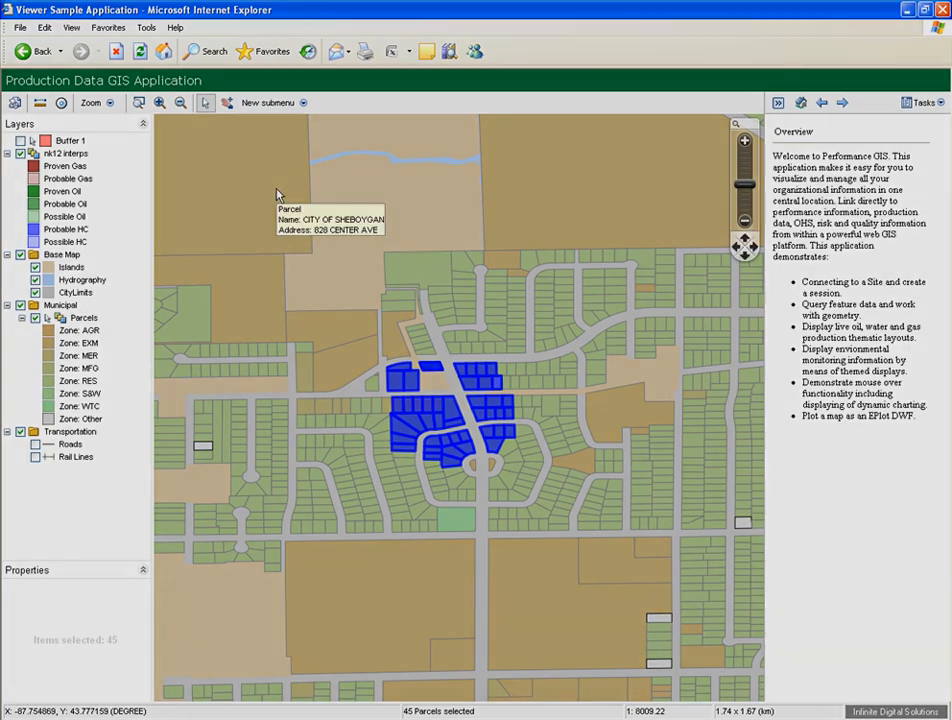